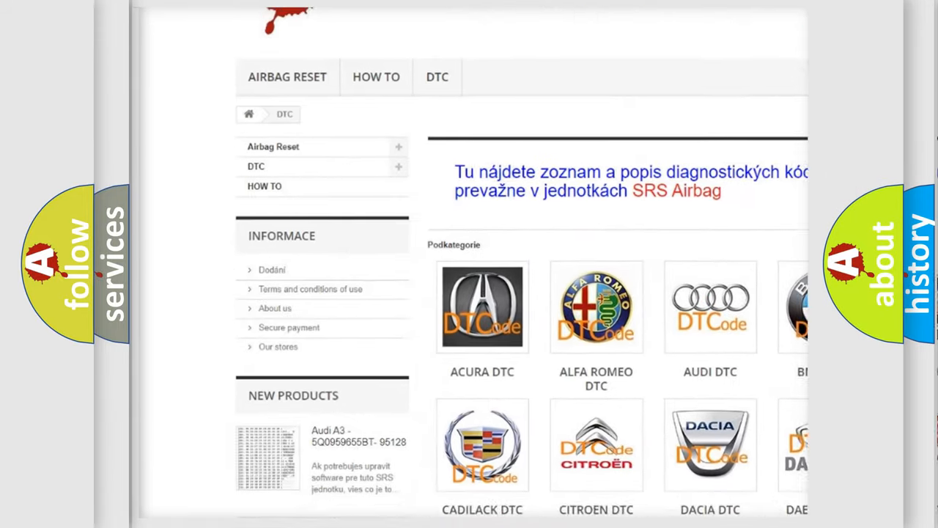
{"action": "scroll", "scroll_direction": "down", "scroll_amount": 3}
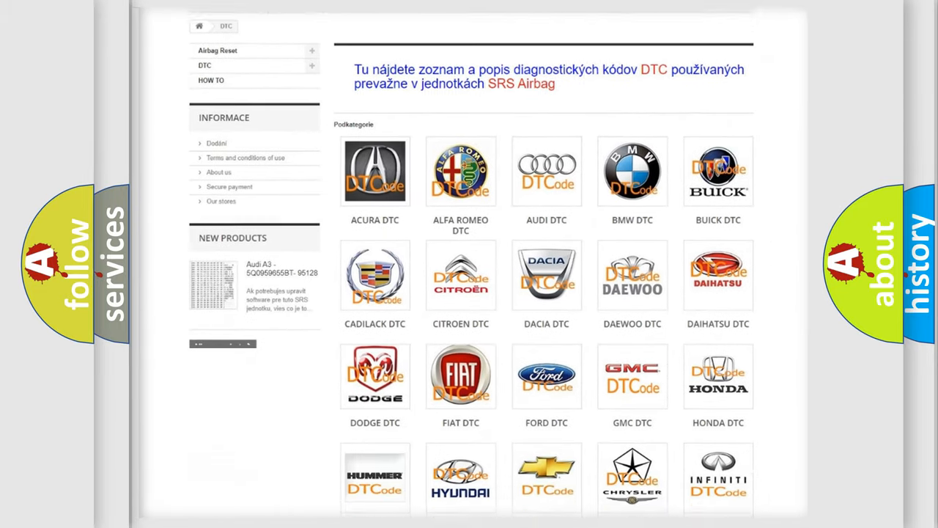
{"action": "scroll", "scroll_direction": "down", "scroll_amount": 3}
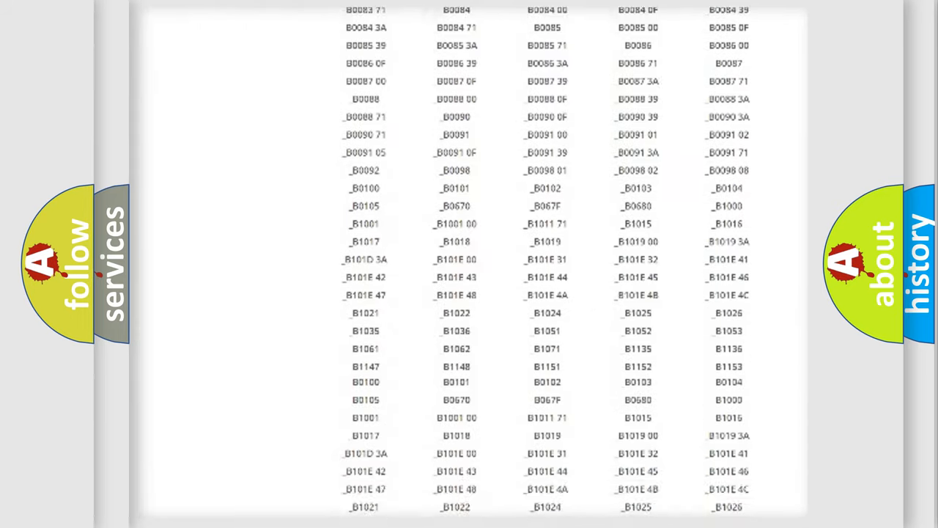
{"action": "scroll", "scroll_direction": "up", "scroll_amount": 3}
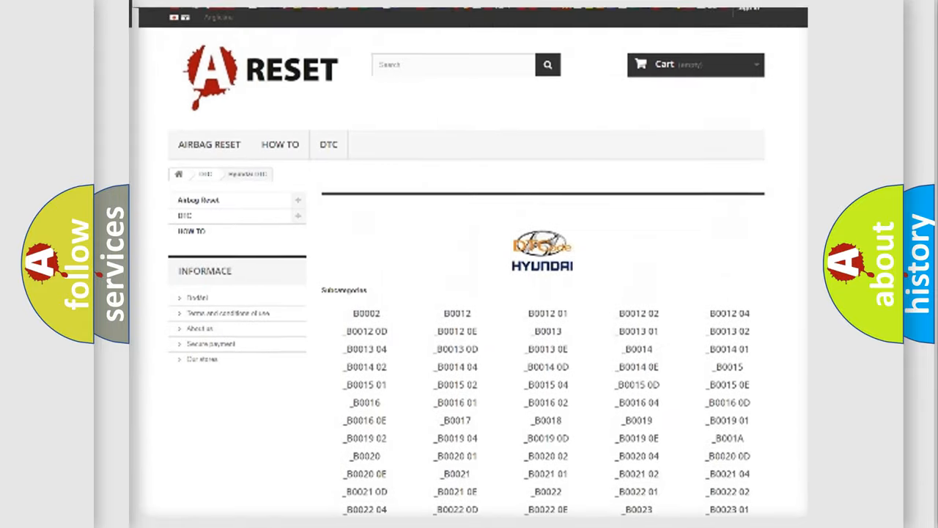